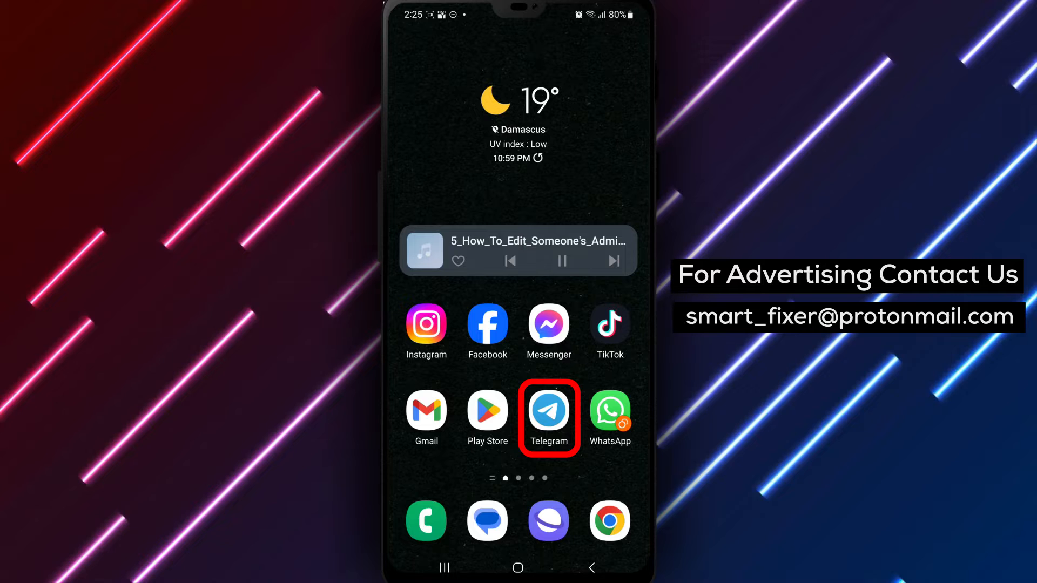
- Launch Telegram from the home screen to reach the chat list
left_click(548, 408)
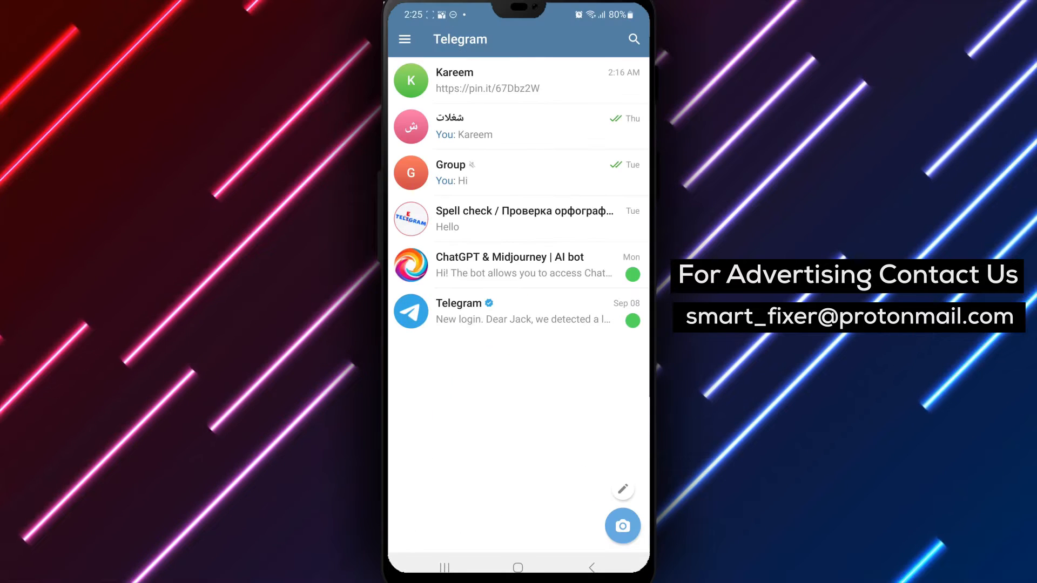
left_click(517, 173)
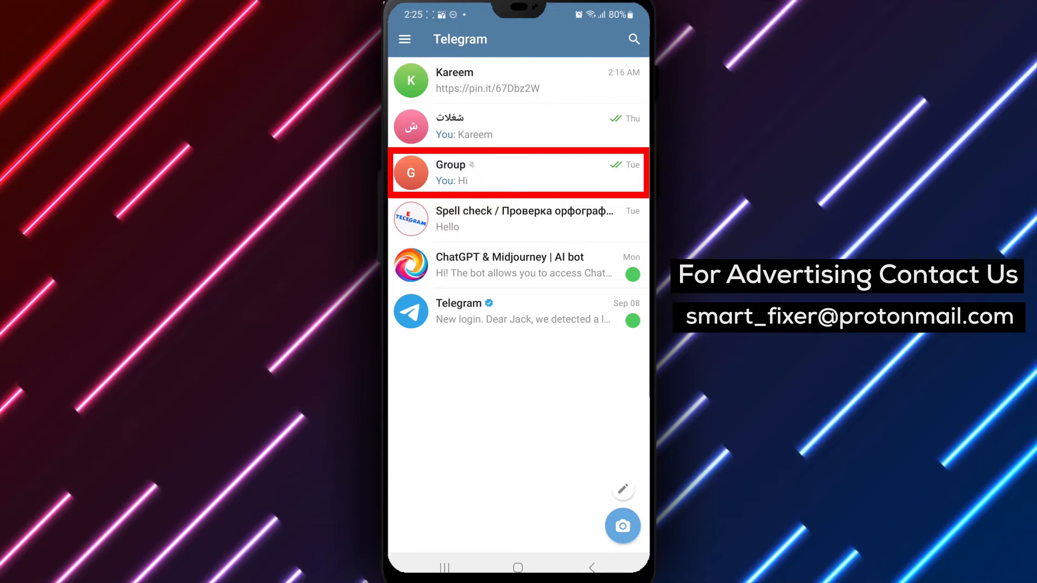
- Enter the 'Group' conversation with its three members
left_click(518, 172)
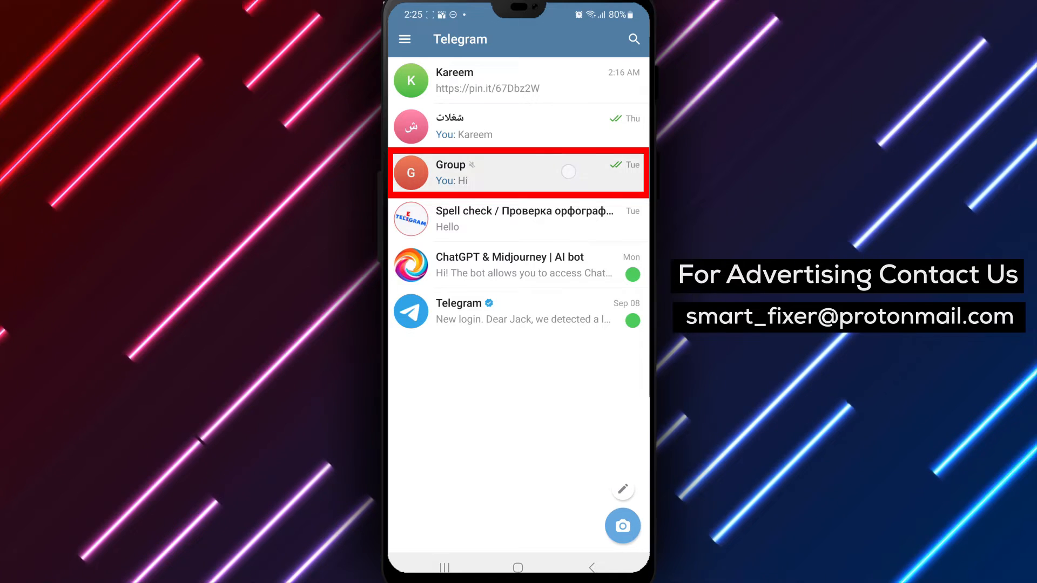
left_click(518, 173)
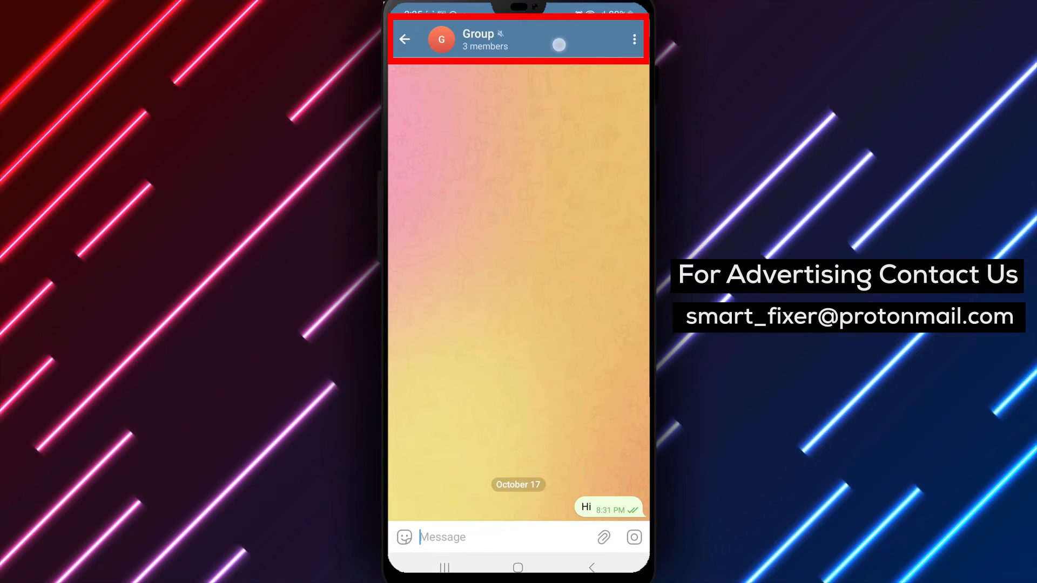
- Reach the Group info page listing its three members via the name header
left_click(483, 40)
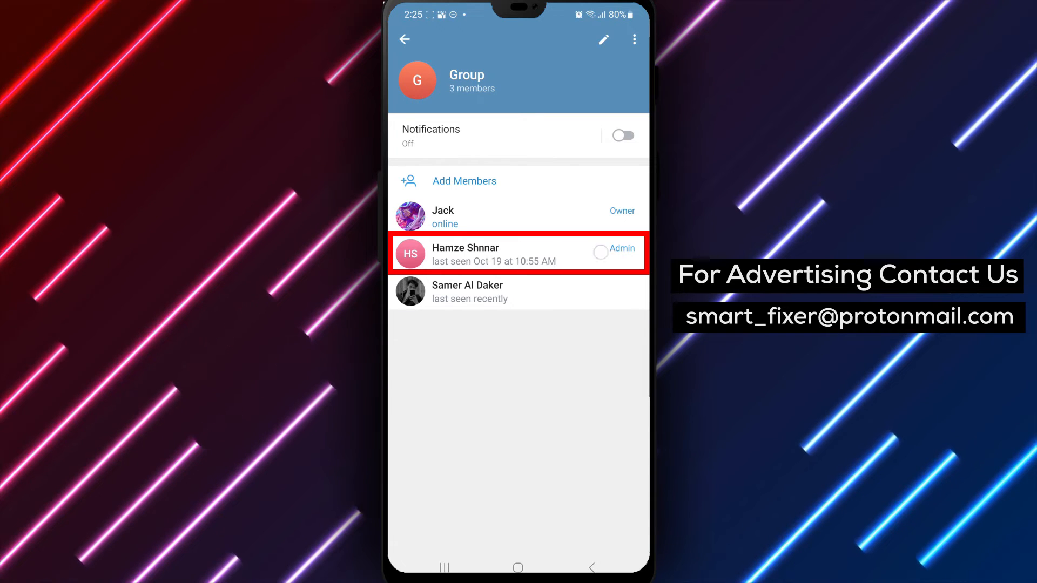
left_click(493, 255)
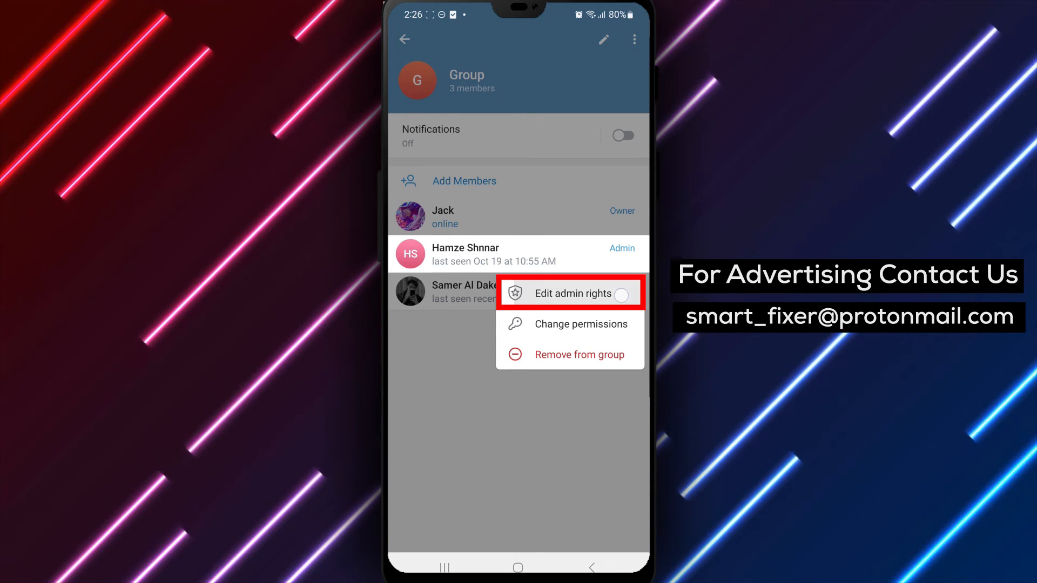
left_click(573, 293)
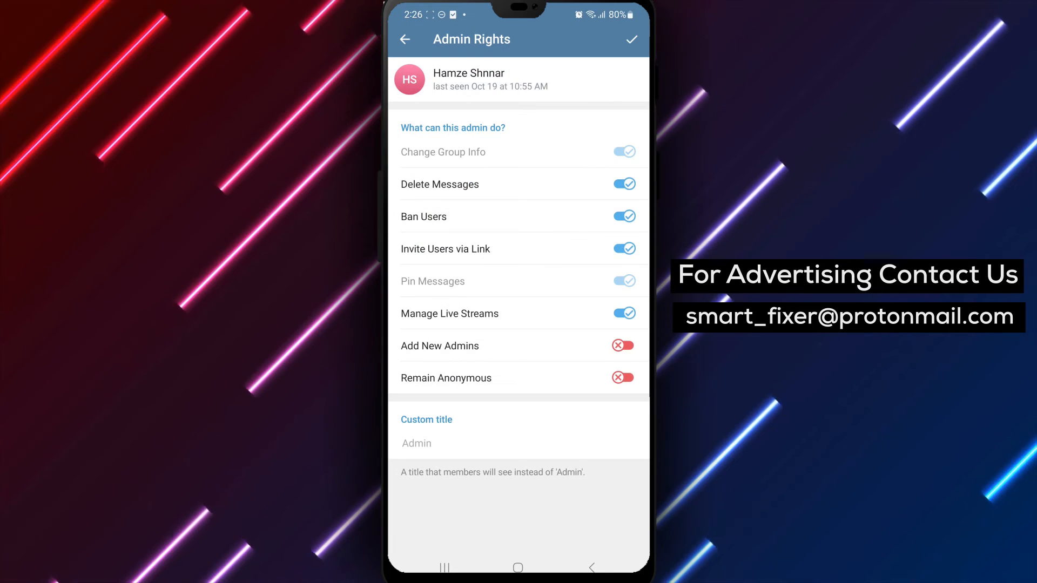